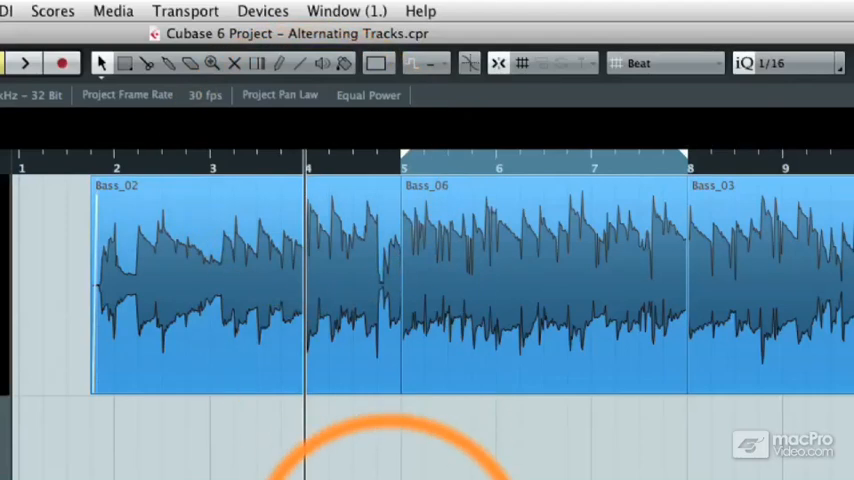
# Select the Bass_06 event starting at measure 5 to show its values in the info line.
pyautogui.click(24, 63)
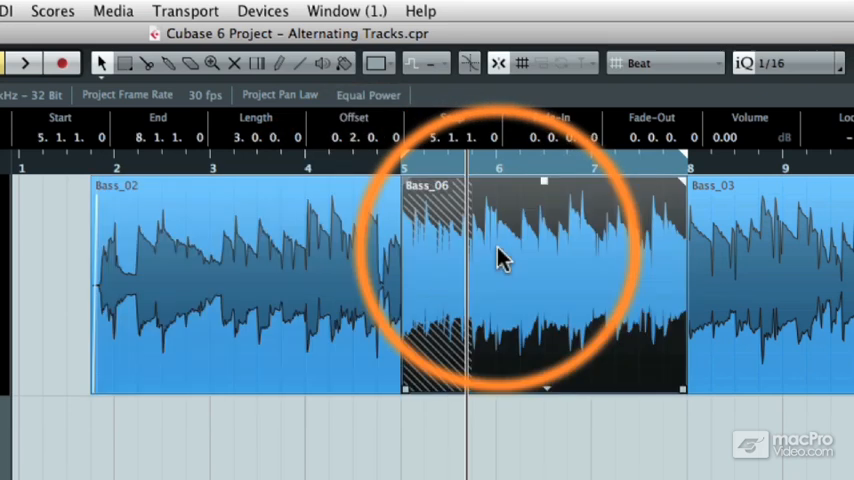
pyautogui.moveTo(405, 230)
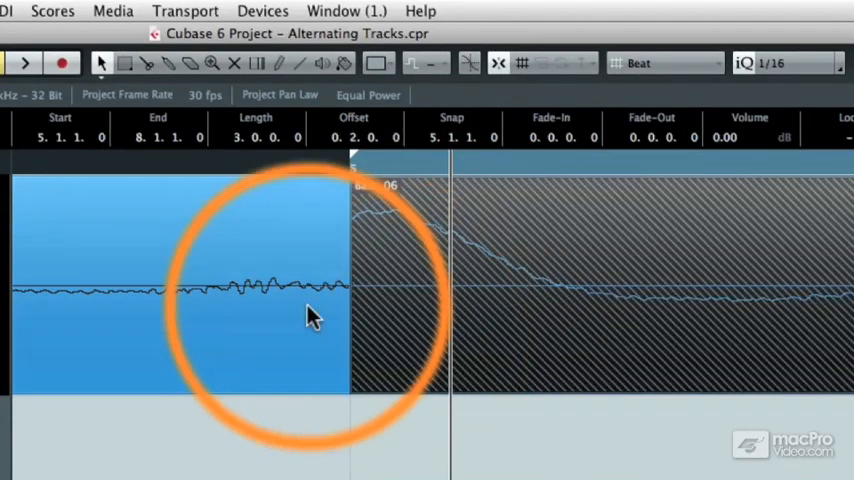
pyautogui.moveTo(220, 305)
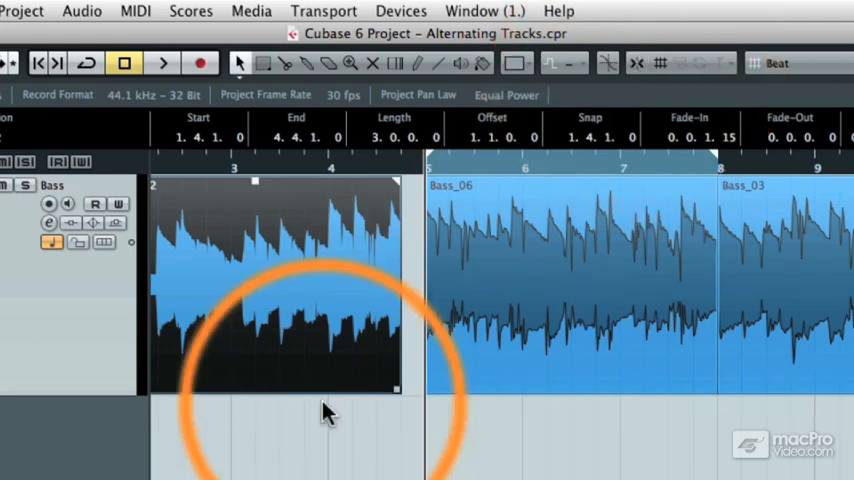
# Resize the earlier bass event's end past bar 5, then back to a slight overlap with Bass_06.
pyautogui.moveTo(397, 390); pyautogui.dragTo(377, 390)
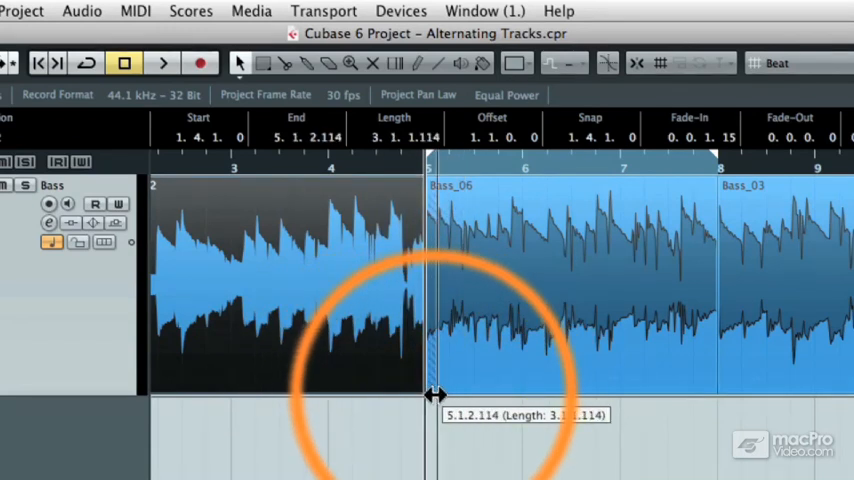
pyautogui.moveTo(428, 395); pyautogui.dragTo(445, 395)
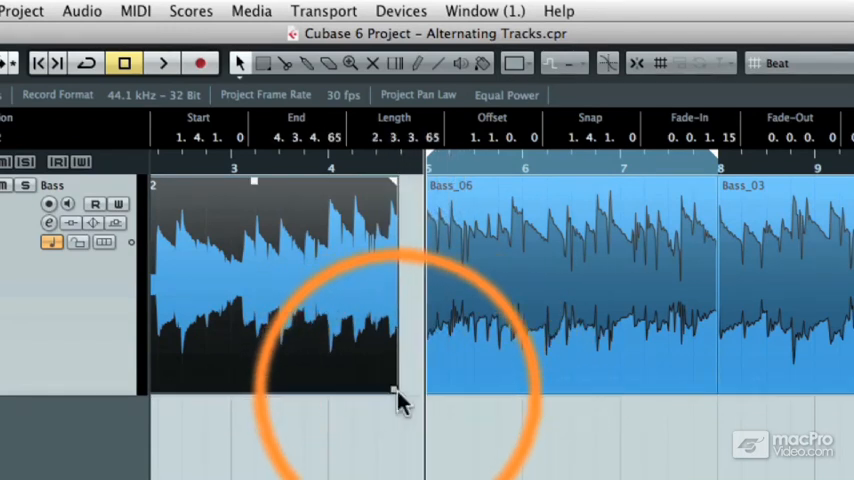
pyautogui.moveTo(392, 408)
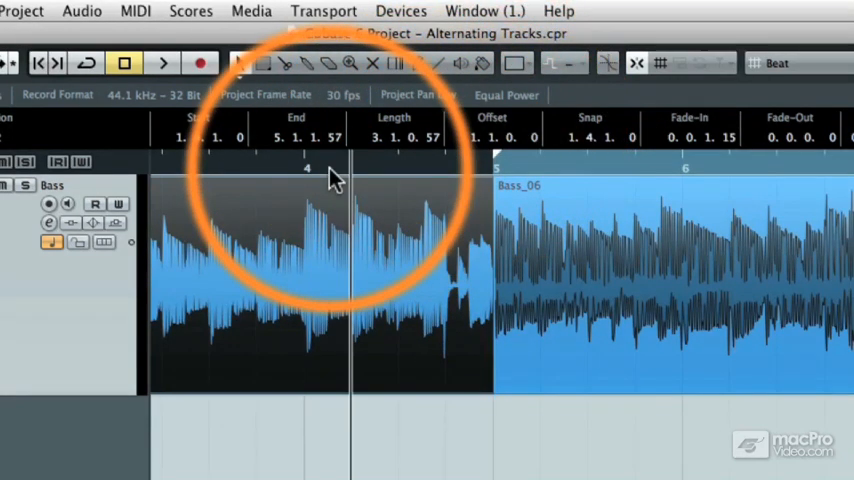
# Click the ruler near bar 5 to zoom in on the bass events' overlap.
pyautogui.click(162, 63)
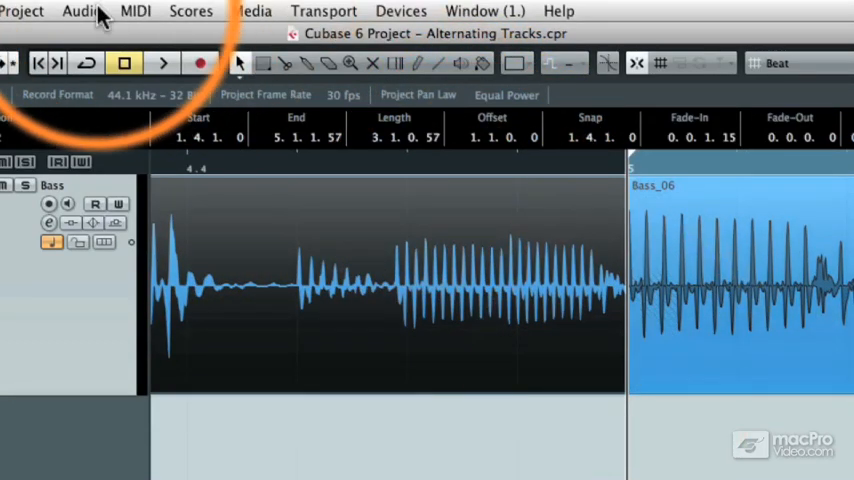
# Open the Audio menu to reach the Crossfade command for the overlapping bass events.
pyautogui.click(78, 11)
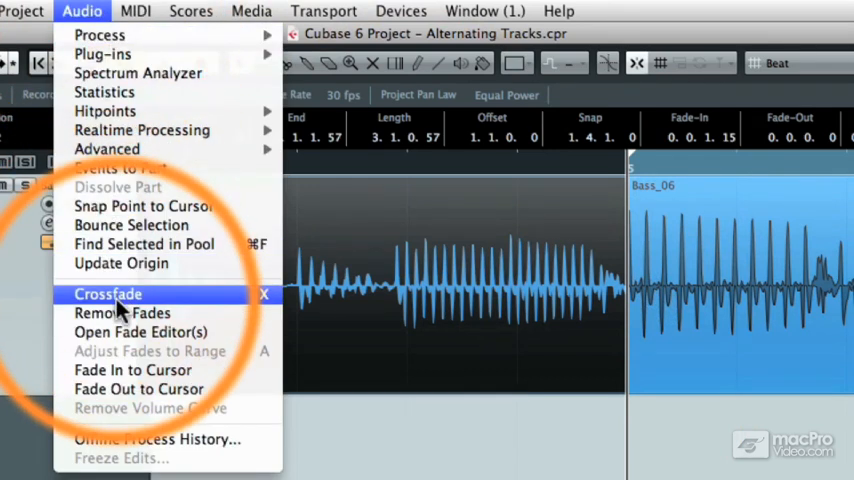
pyautogui.moveTo(275, 315)
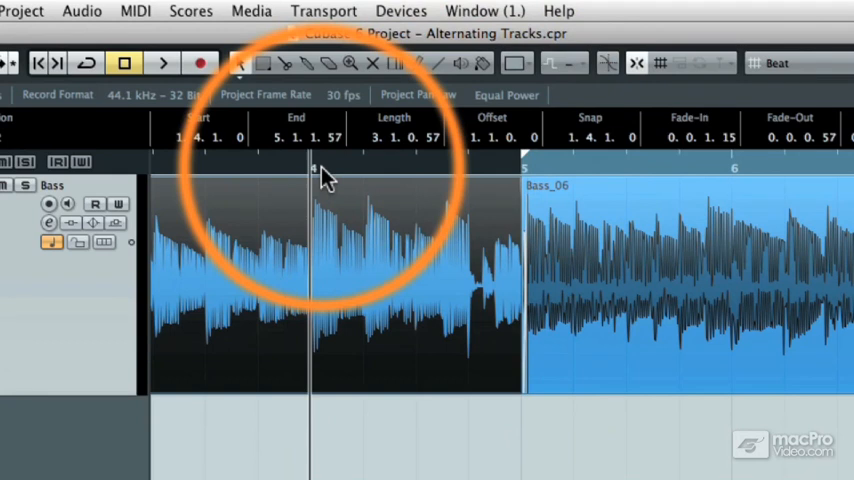
pyautogui.click(162, 62)
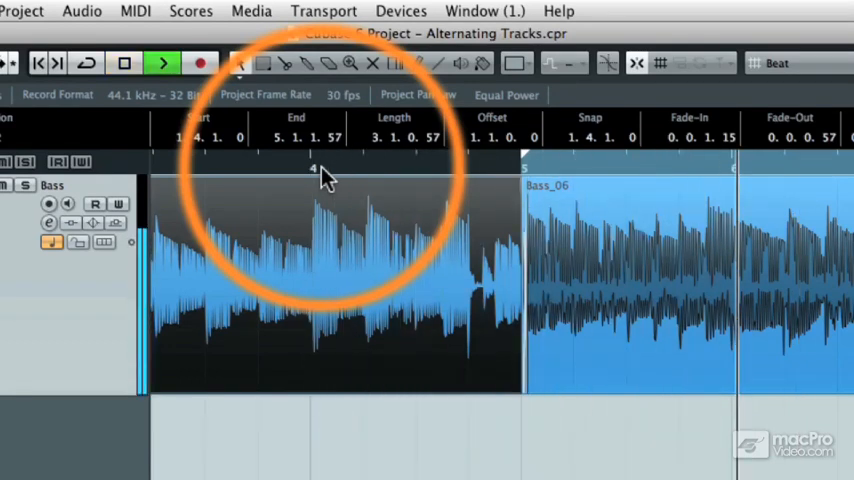
pyautogui.click(124, 63)
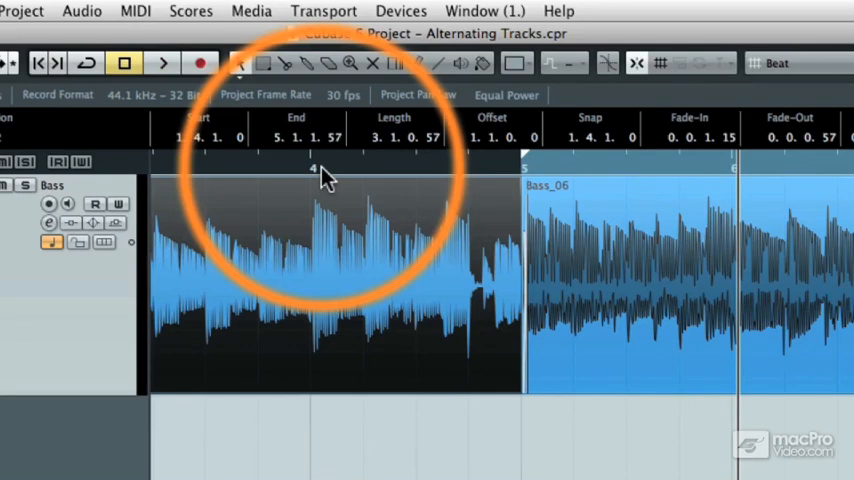